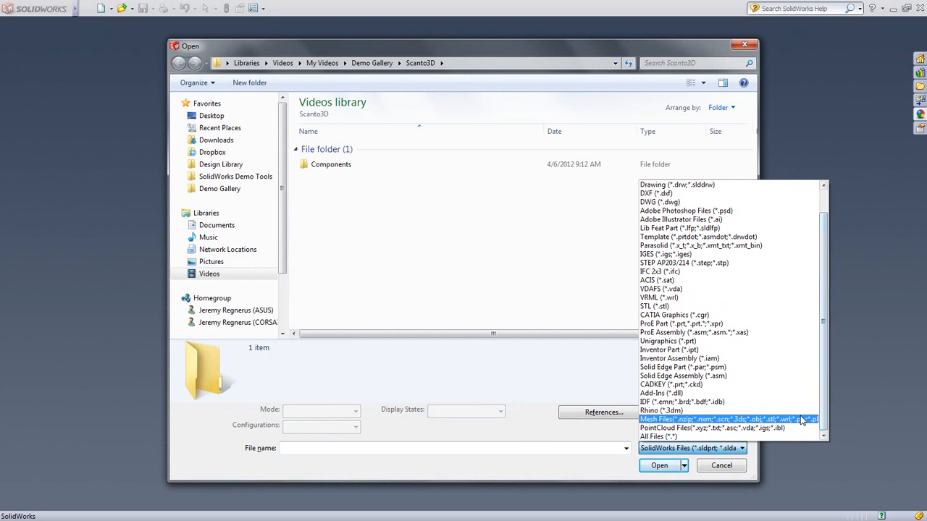
Open the scan file 89-NOAO-4200-1490.xyz as a new point cloud part.
click(712, 428)
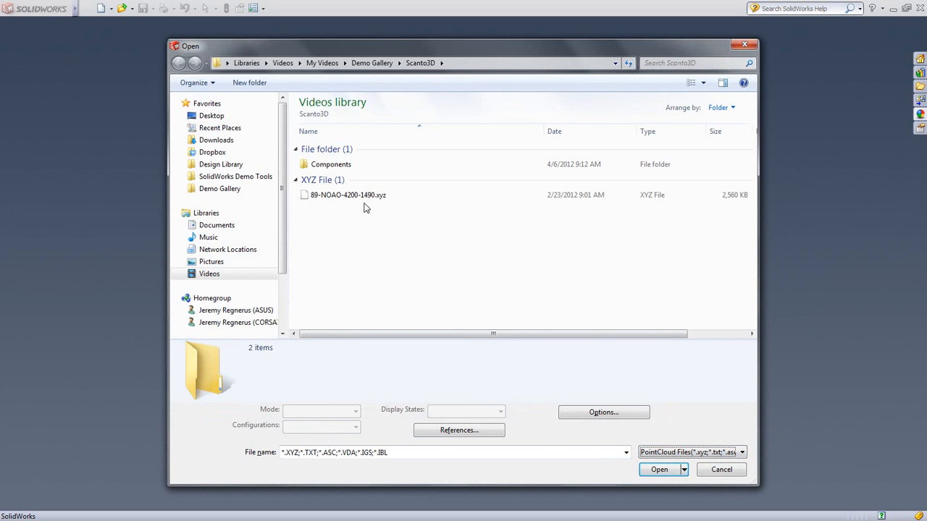
click(658, 469)
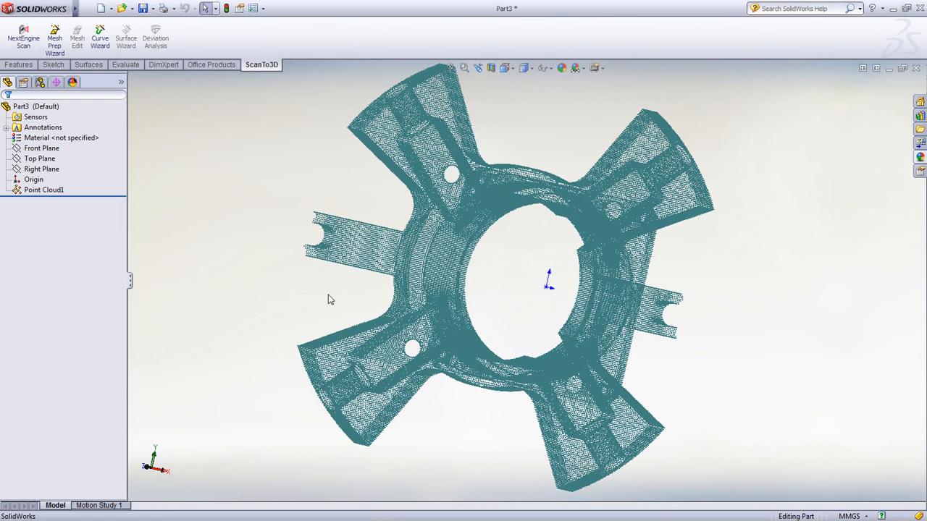
Run Mesh Prep Wizard on Point Cloud1 with orientation None, reducing noise to 99,979 points.
click(43, 189)
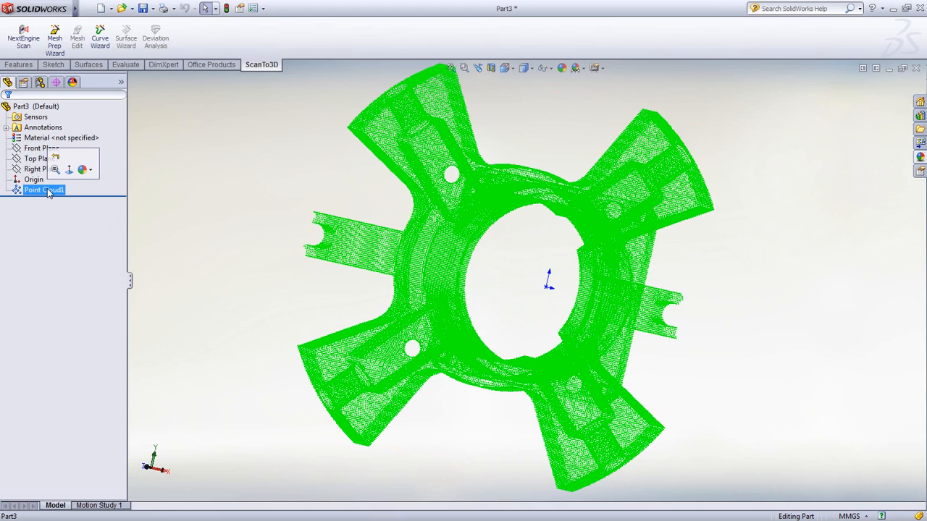
click(55, 36)
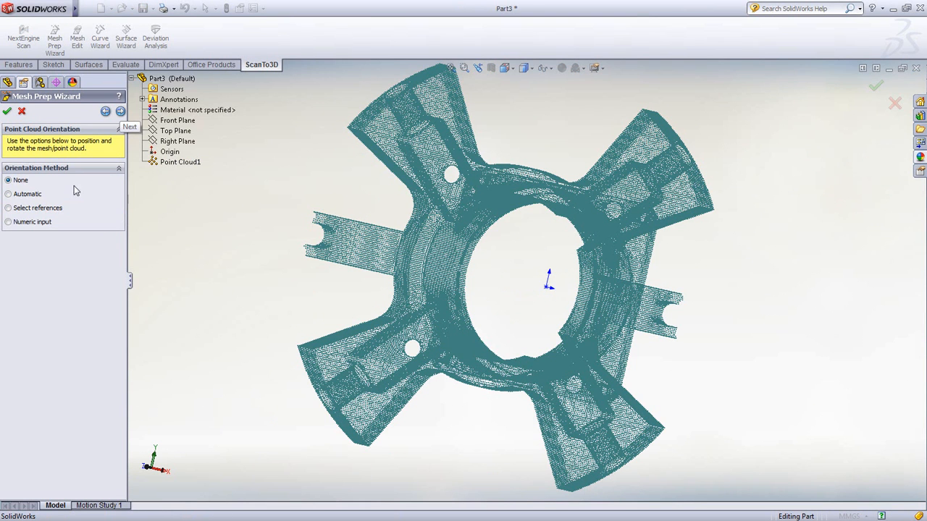
click(8, 207)
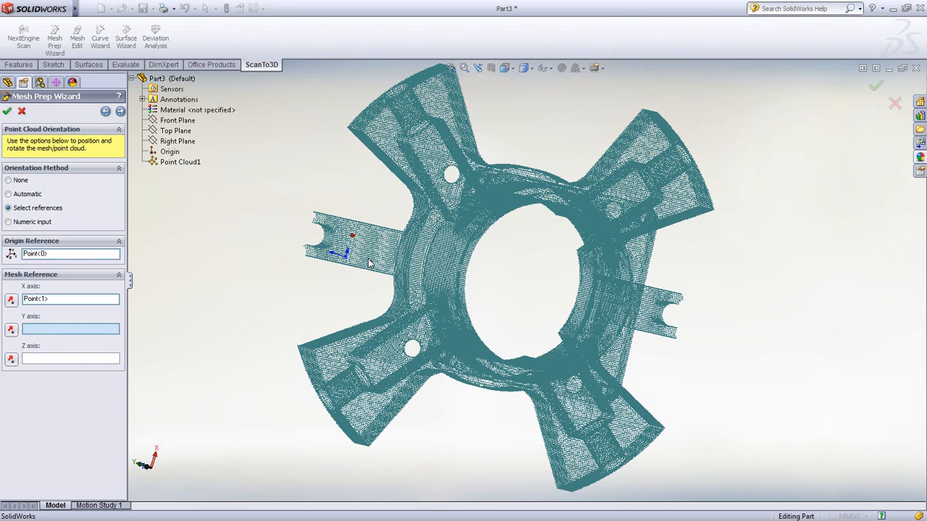
click(8, 221)
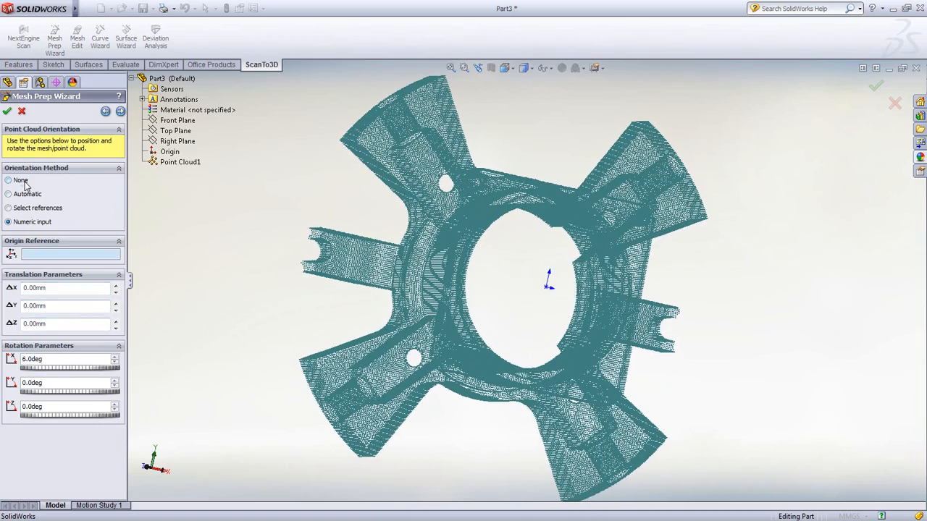
click(121, 110)
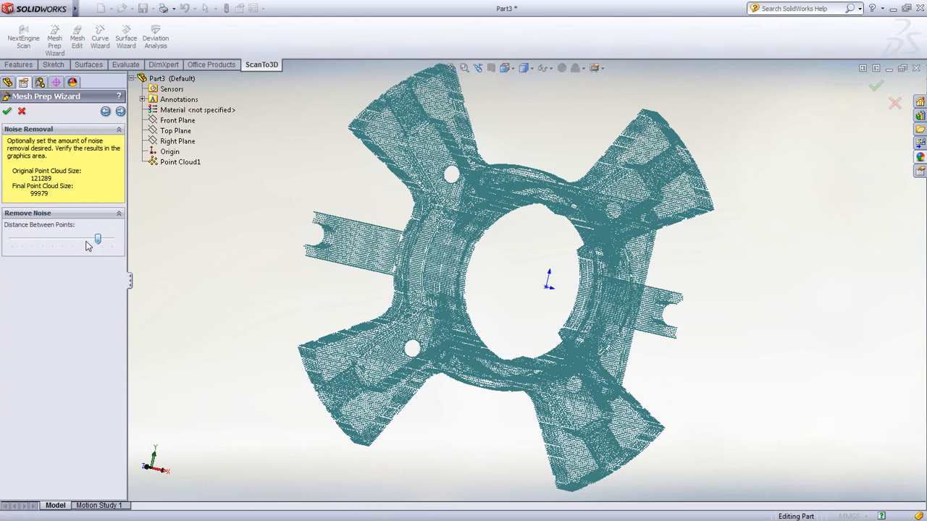
Delete stray scan points around the side tabs, leaving 117,805 points for simplification.
click(121, 110)
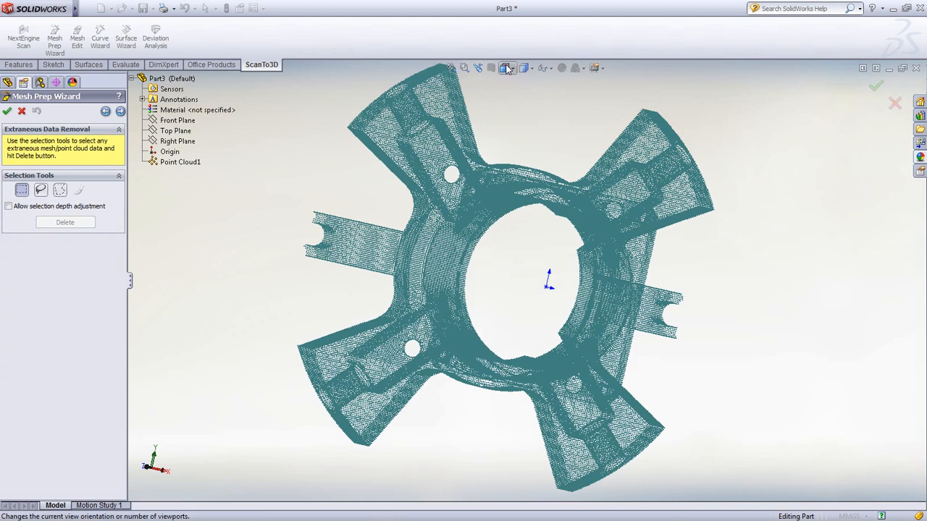
click(506, 67)
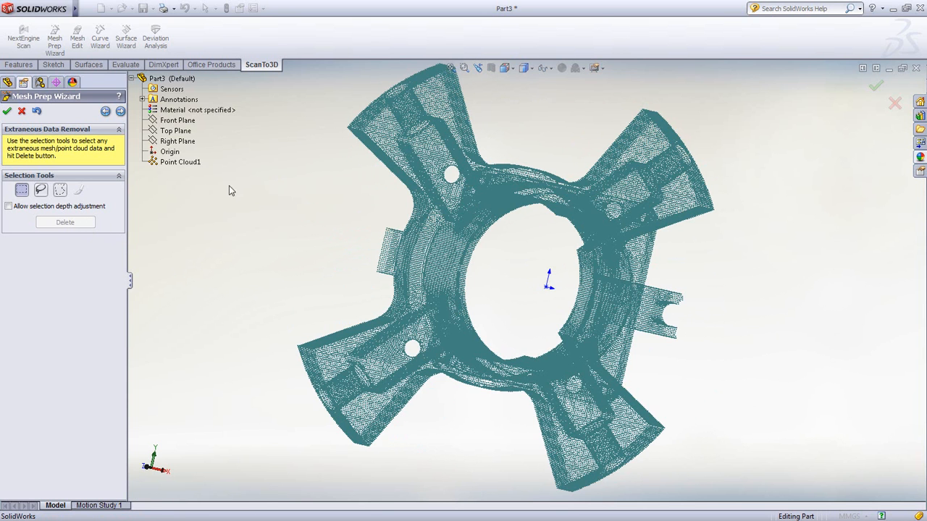
click(120, 112)
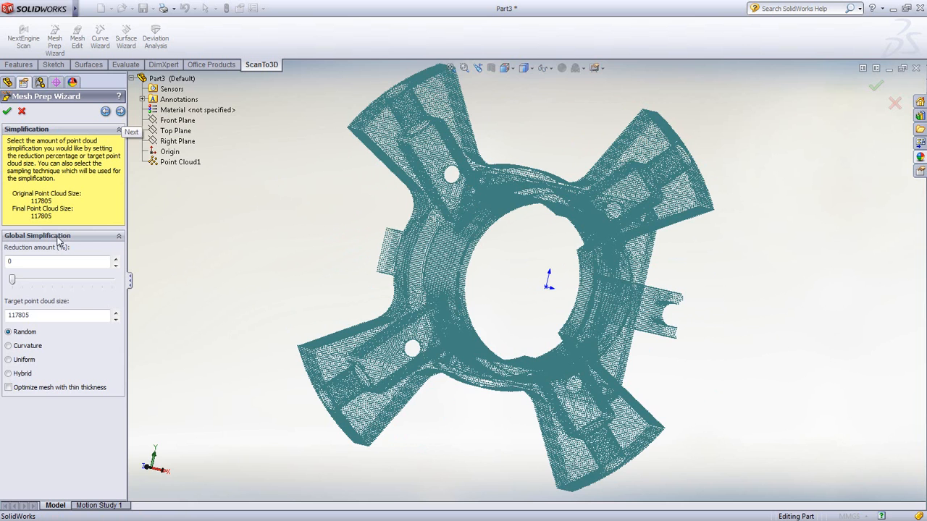
Preview a 66 percent reduction, then keep reduction at 0 and continue to meshing.
drag(12, 281, 78, 281)
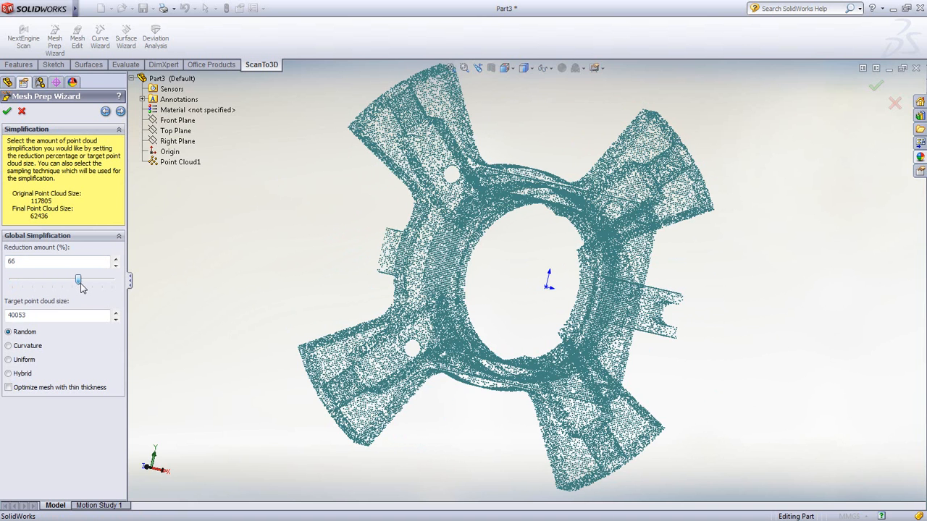
drag(77, 280, 11, 280)
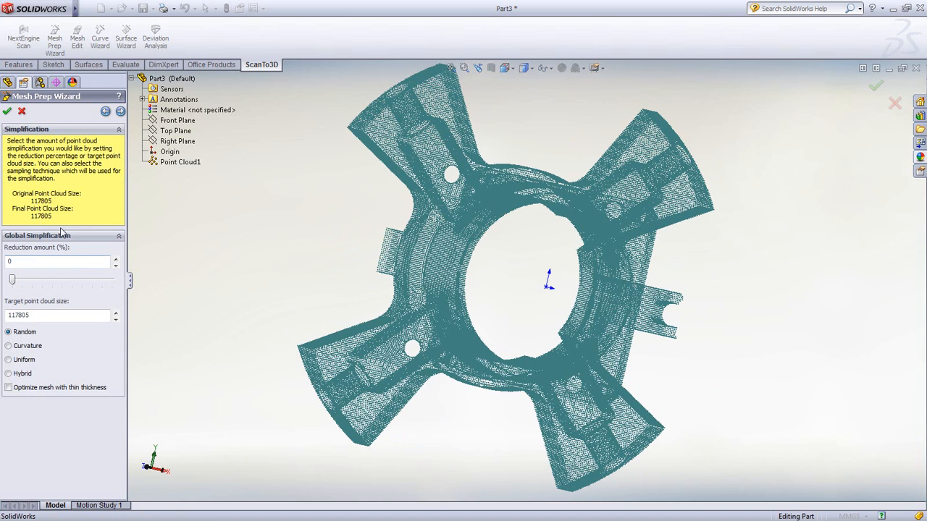
click(120, 111)
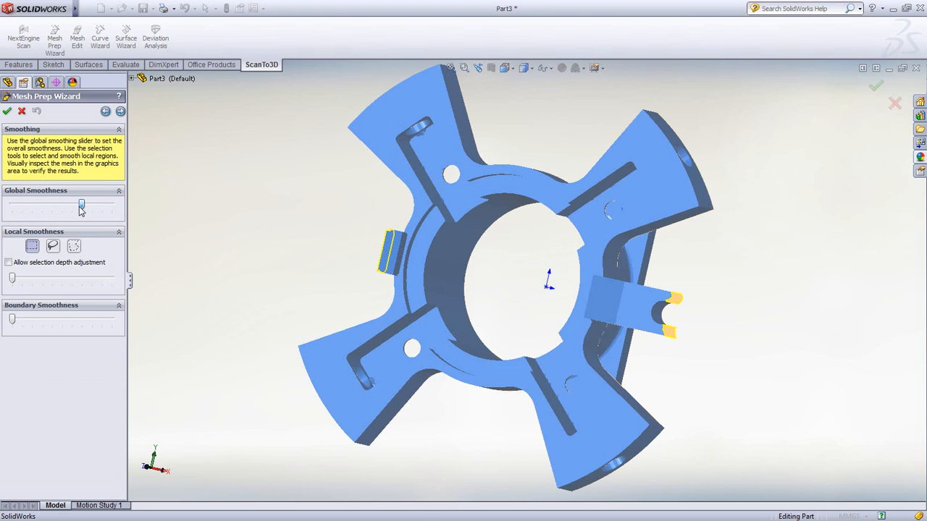
Set Global Smoothness to zero, fill Holes 0–2, and finish as Mesh1.
drag(82, 205, 13, 205)
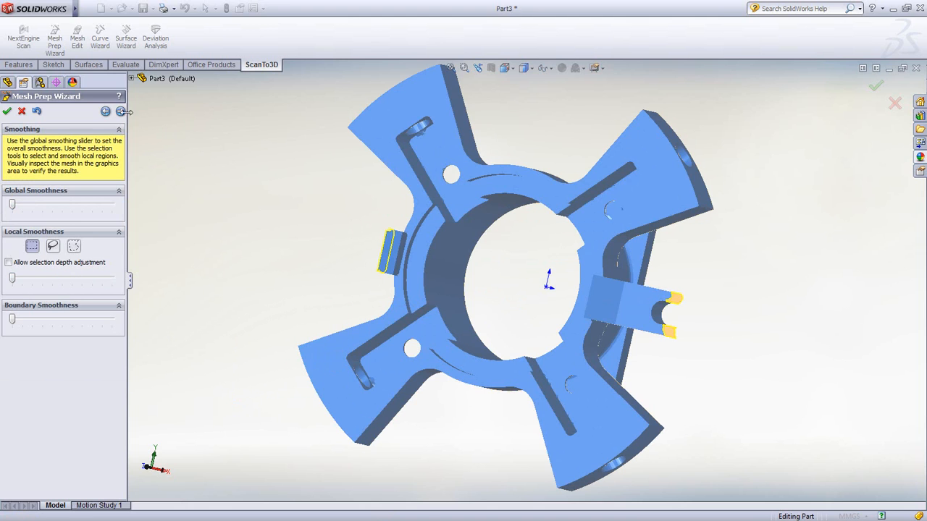
click(121, 111)
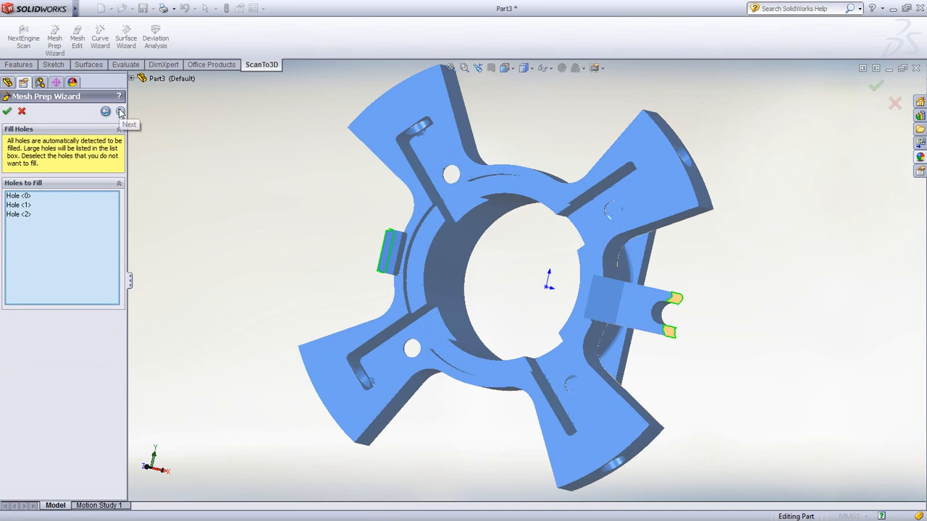
click(121, 111)
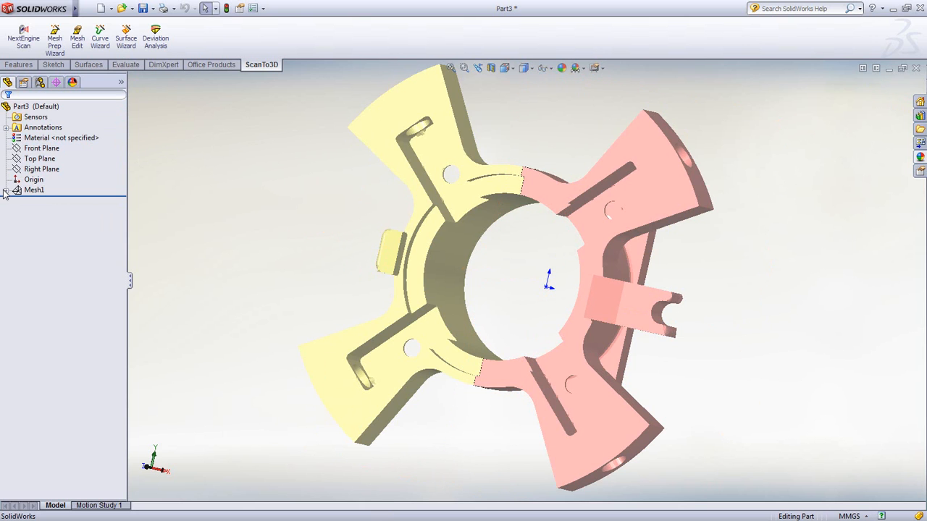
Start Surface Wizard on Sub-mesh1 with guided creation and Top Plane as split plane.
click(6, 189)
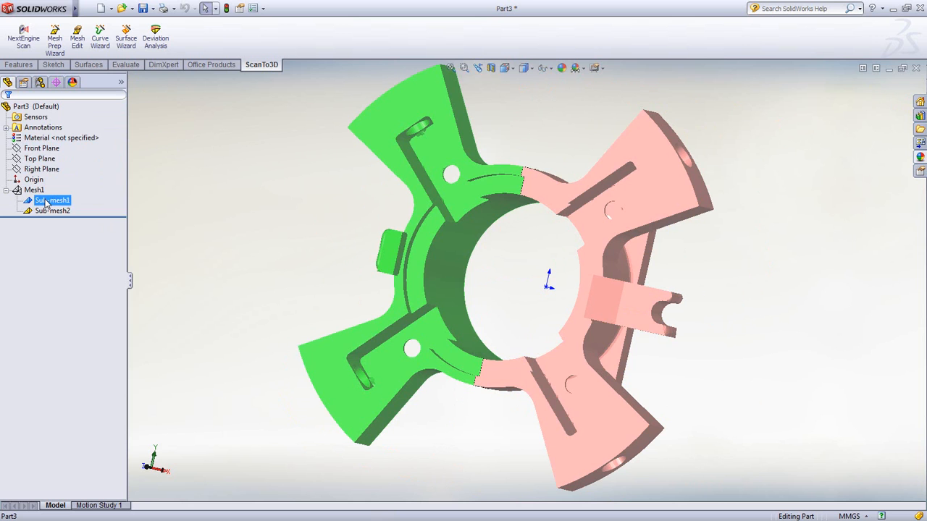
click(125, 36)
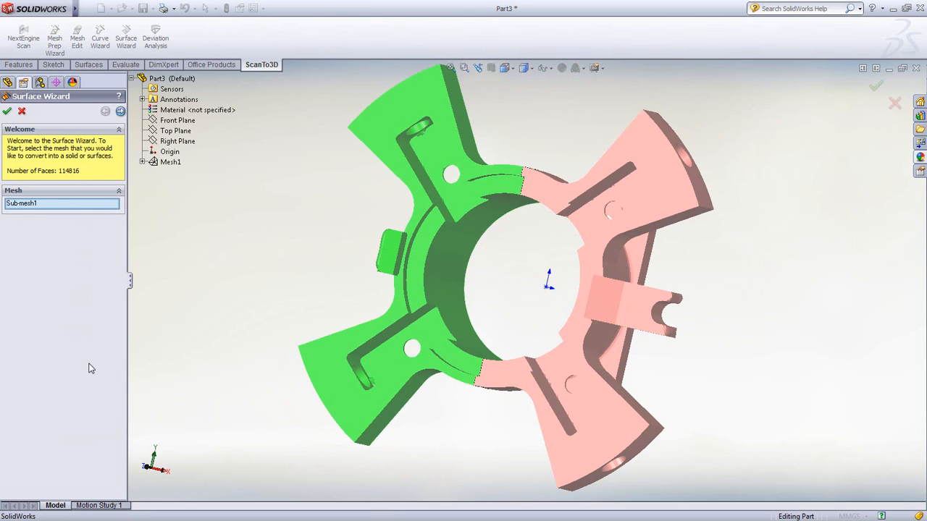
click(105, 110)
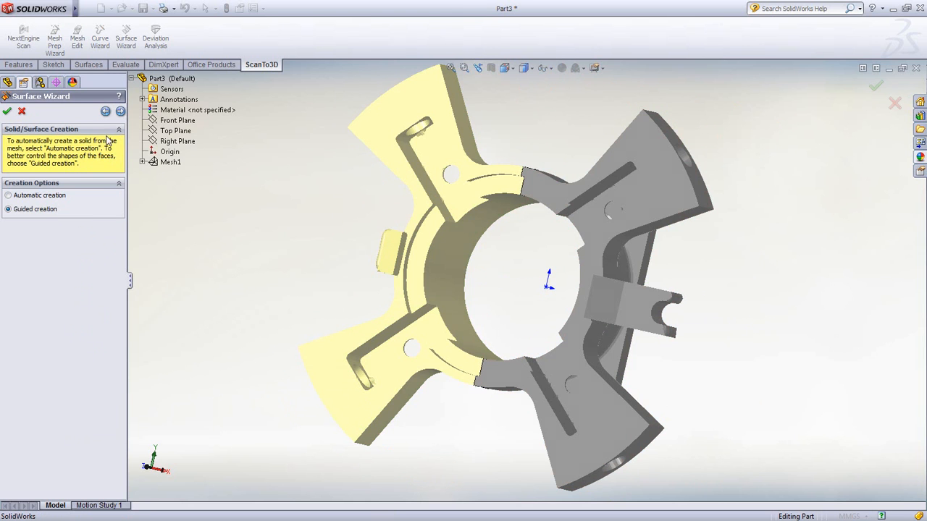
click(120, 111)
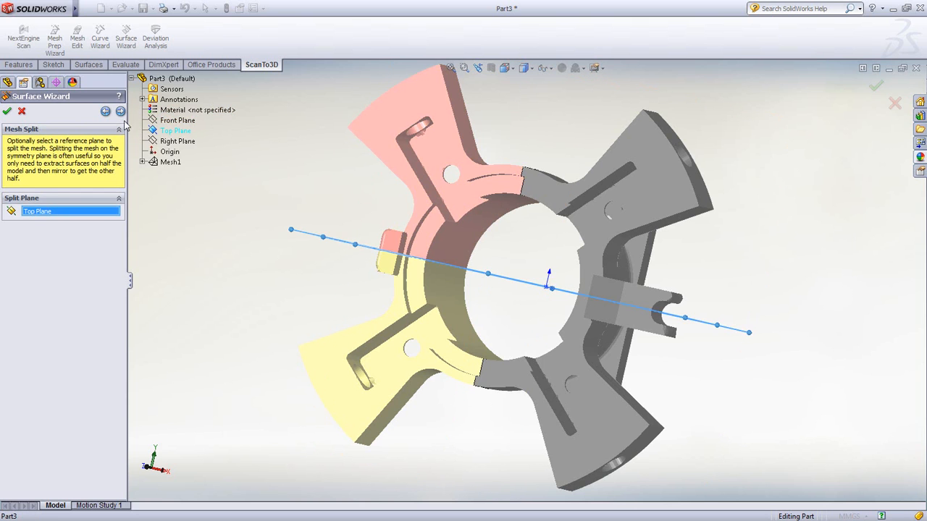
click(121, 111)
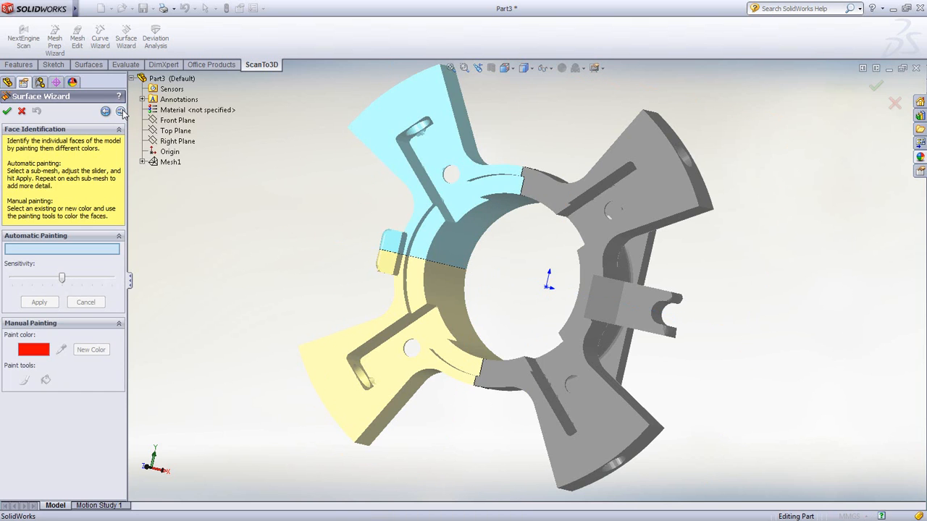
Apply automatic face painting to the sub-meshes, then advance to surface extraction.
click(40, 302)
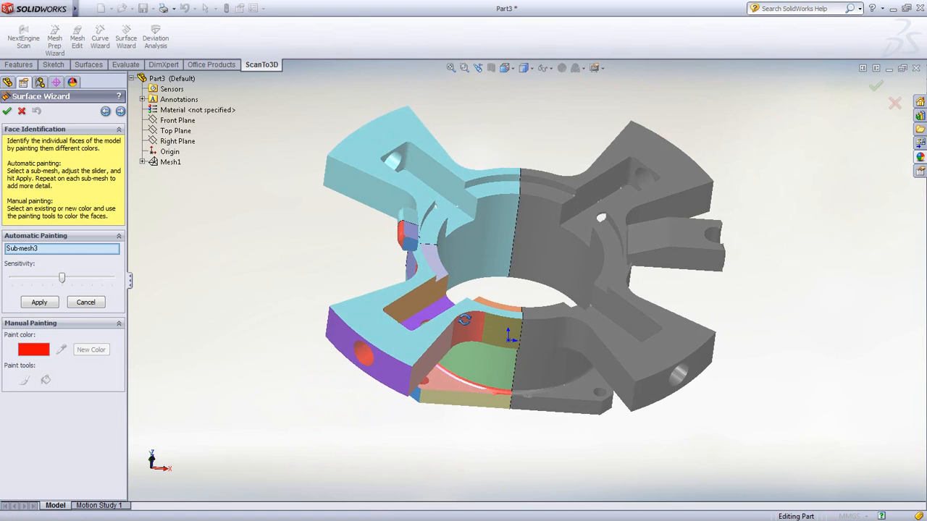
click(39, 301)
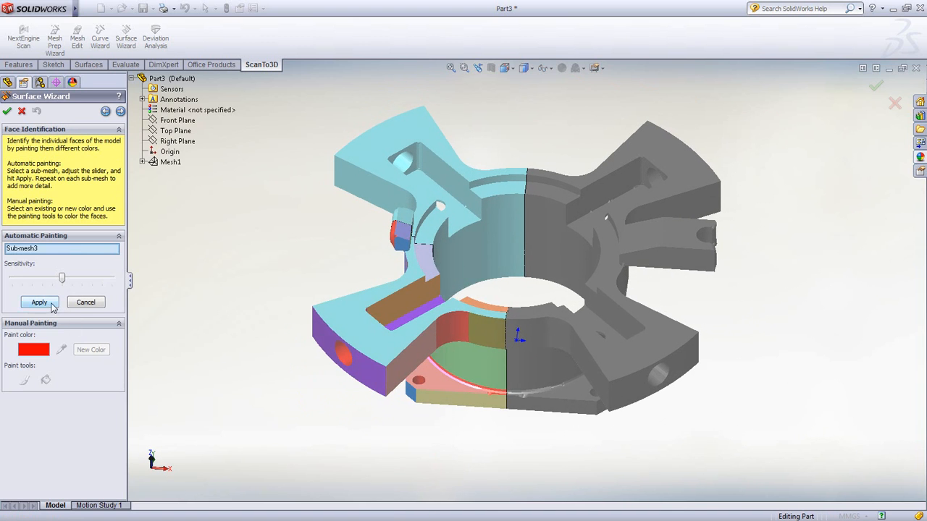
click(38, 302)
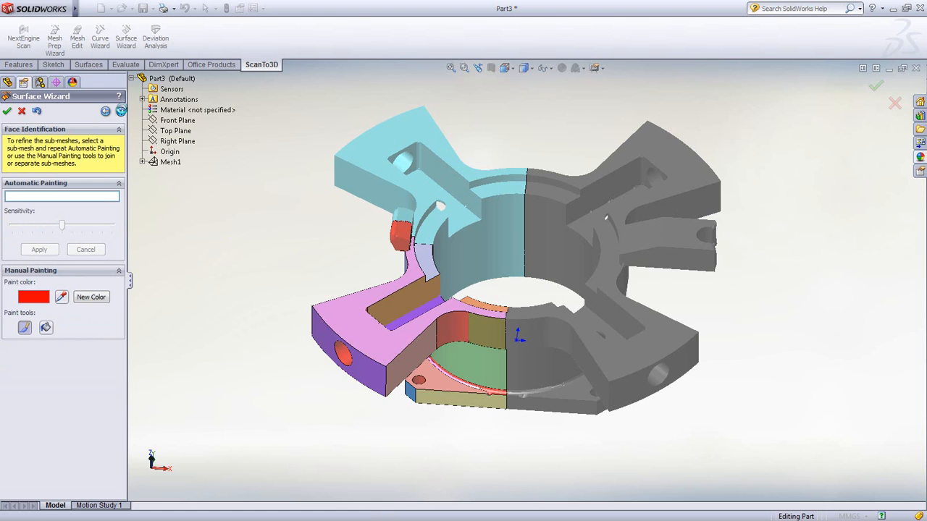
click(121, 111)
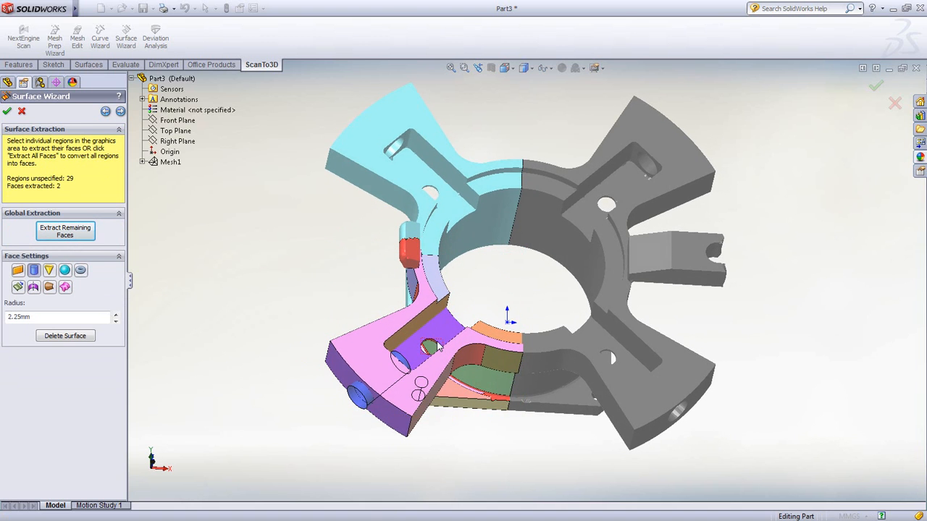
Extract the green curved region as a cylindrical surface.
click(431, 346)
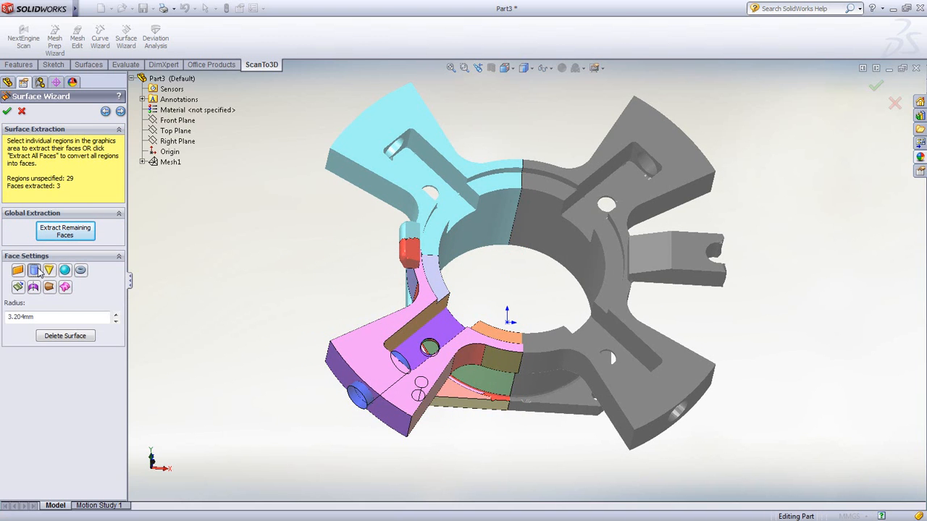
click(467, 358)
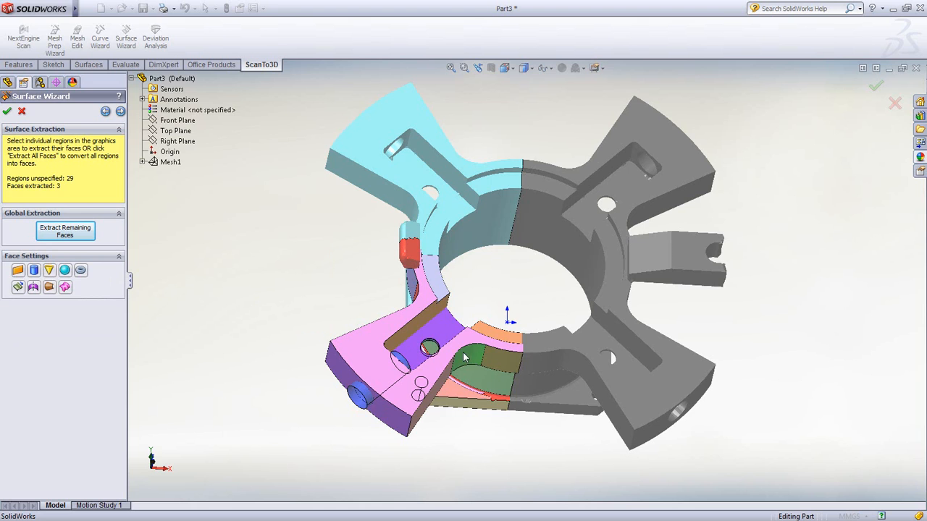
click(470, 362)
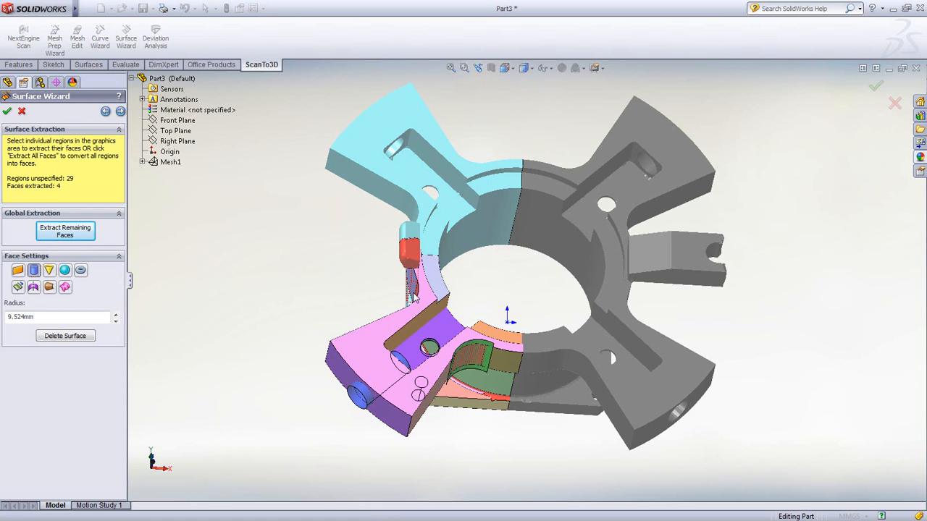
click(34, 270)
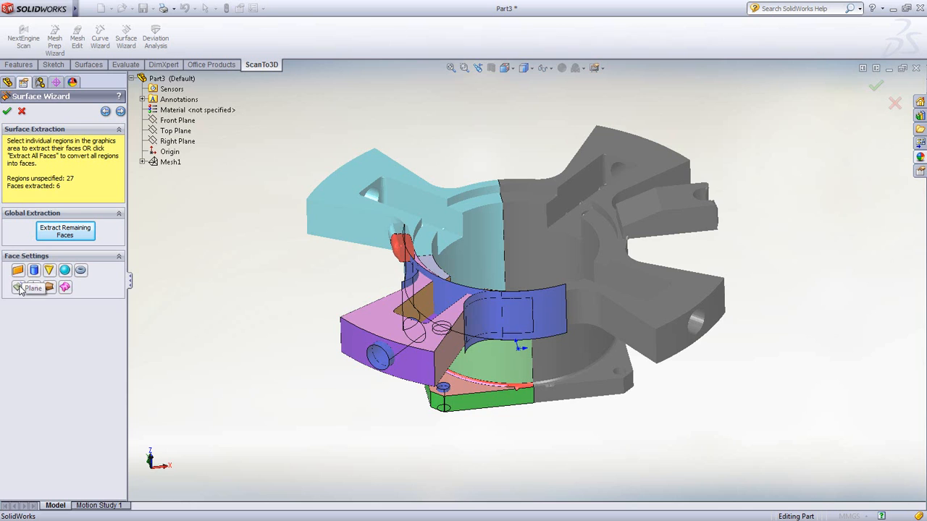
Set a region to plane type and extract all remaining faces, giving 30 surface bodies.
click(18, 287)
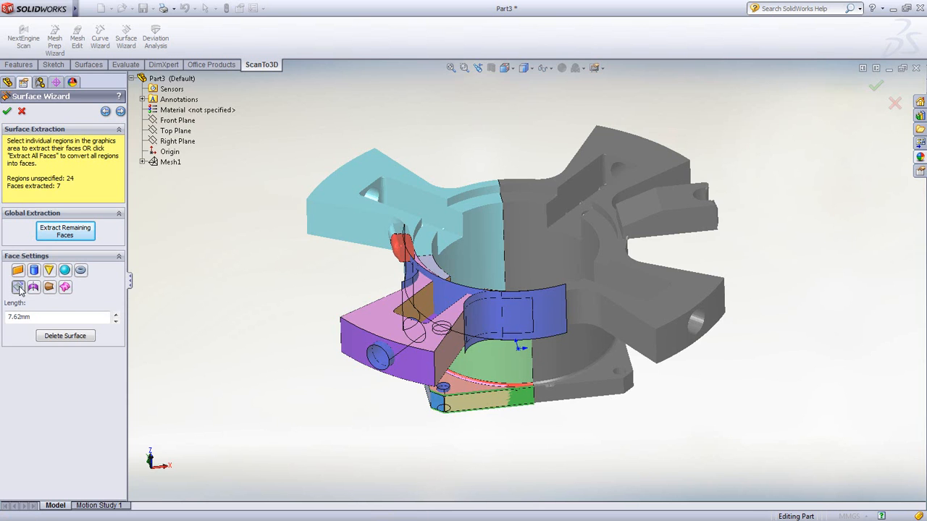
click(34, 270)
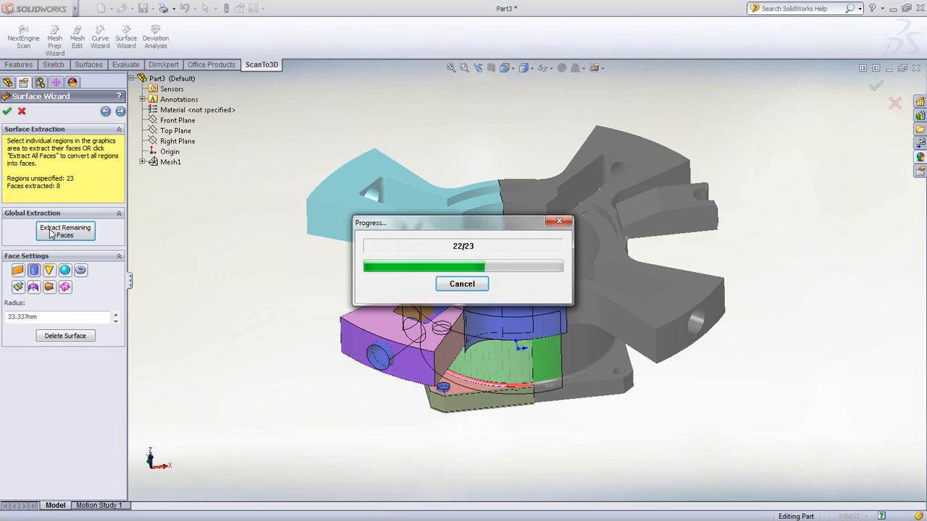
click(65, 230)
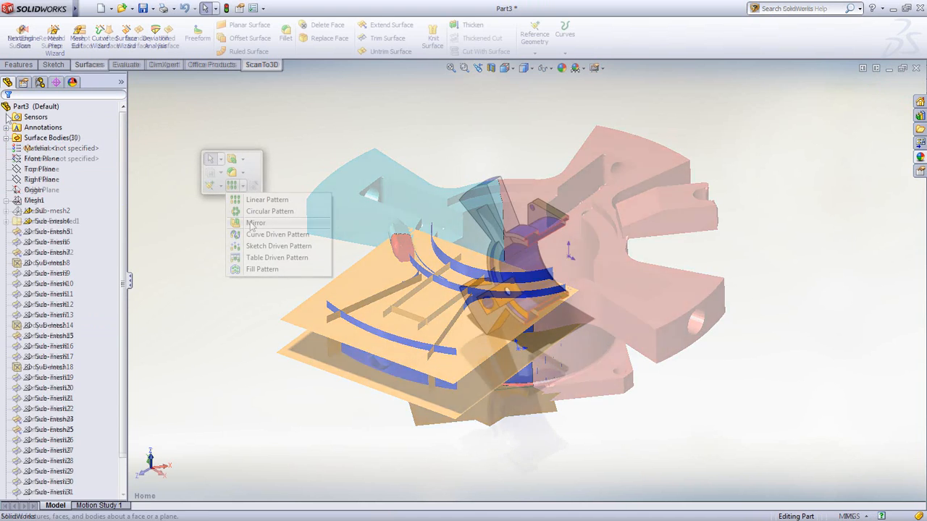
Mirror the half surface body across the Right Plane, creating Mirror2.
click(256, 222)
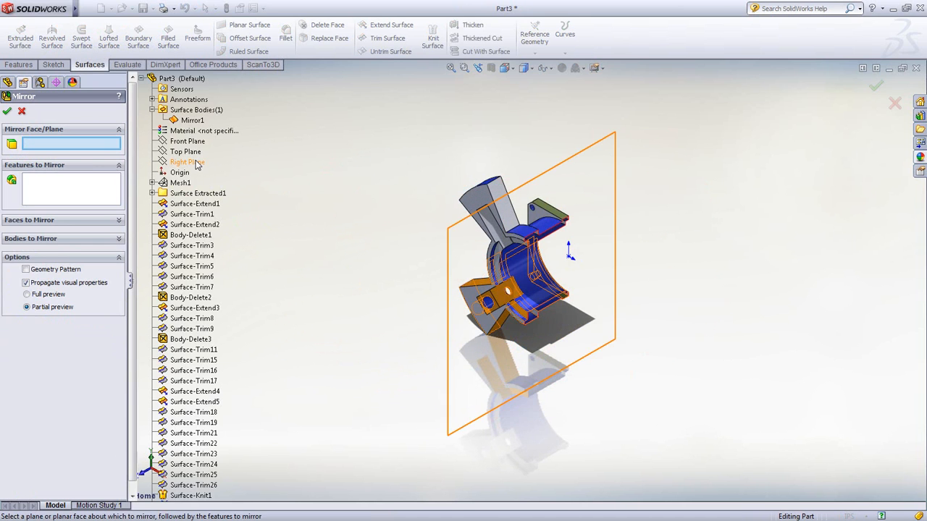
click(188, 162)
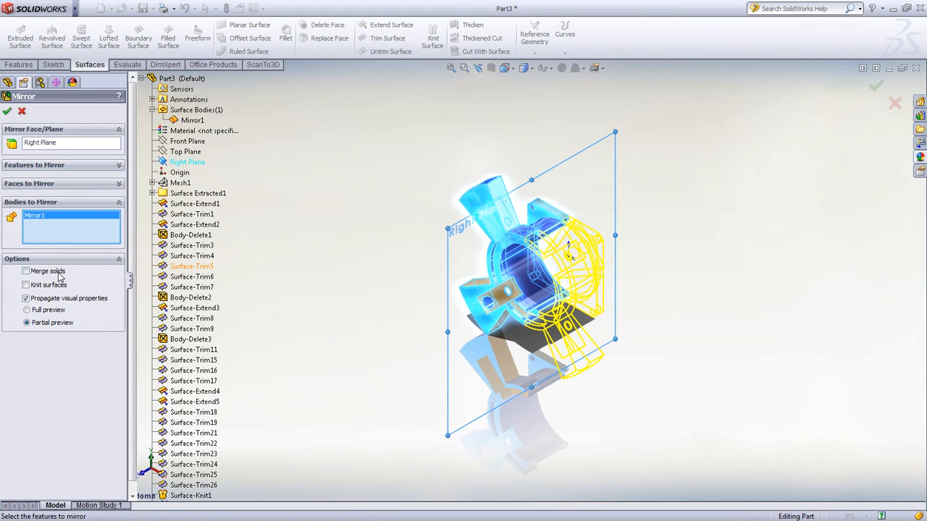
click(26, 284)
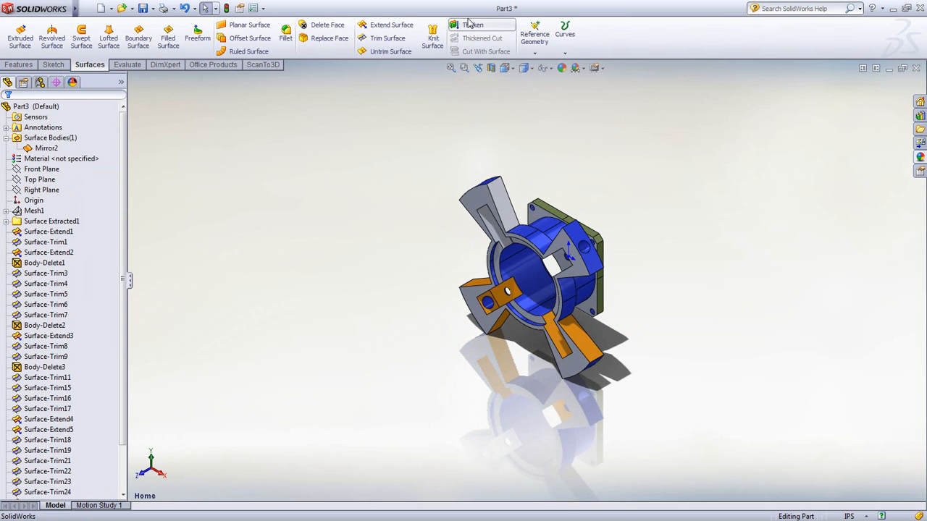
Thicken Mirror2 by 0.125 in, creating a solid from the enclosed volume.
click(472, 25)
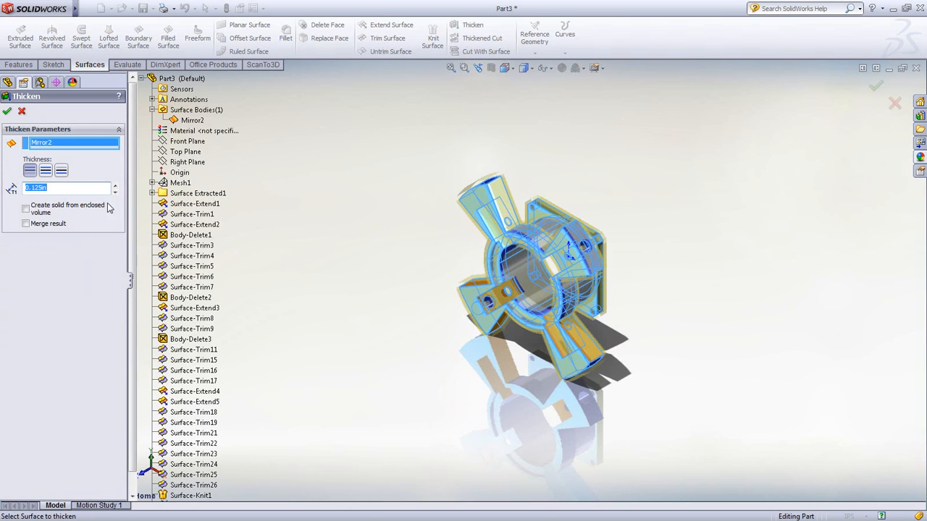
click(6, 111)
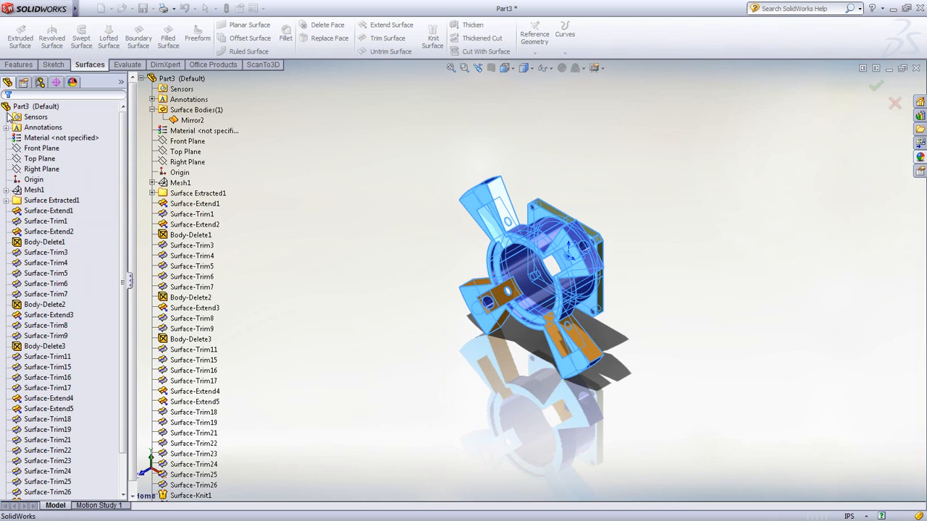